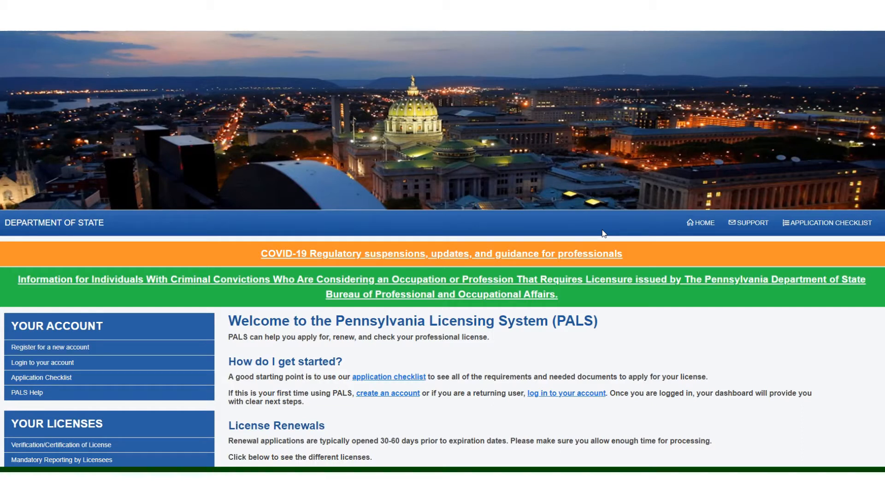
{"action": "mouse_move", "coordinate": [565, 387]}
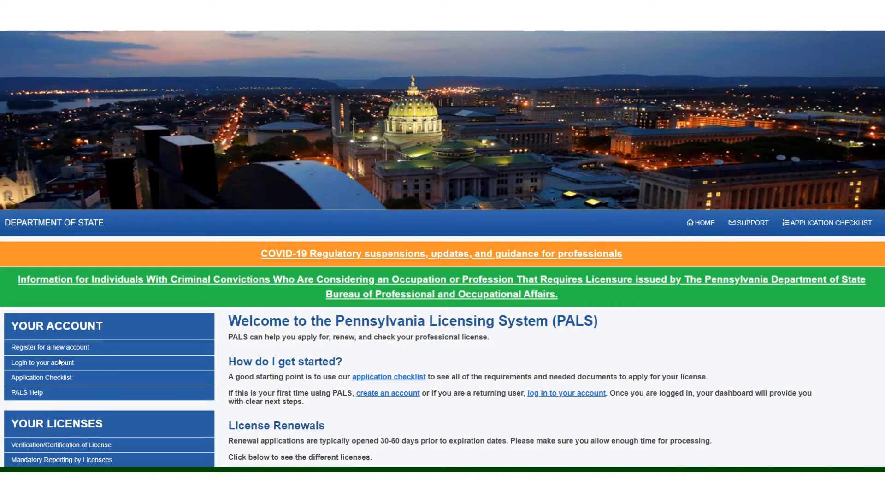
Step: Go to the existing-licensee sign-in page and enter user ID 'RenewalTest003' with its password
{"action": "left_click", "coordinate": [42, 369]}
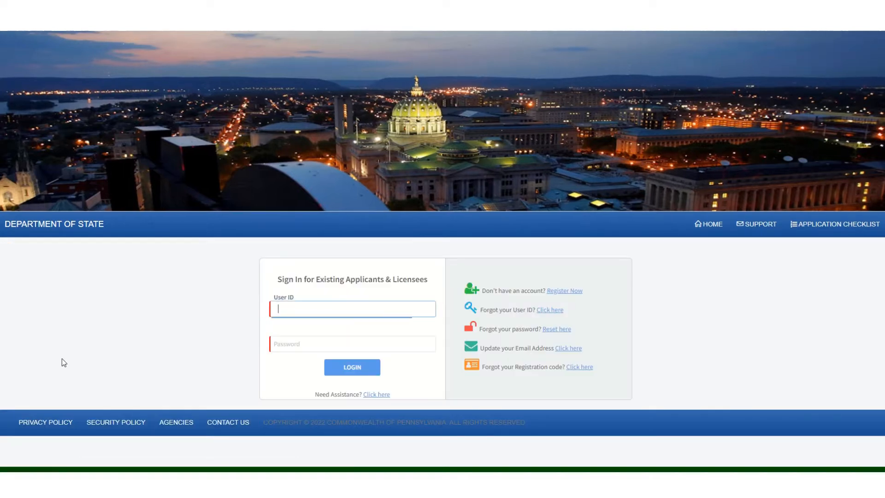
{"action": "mouse_move", "coordinate": [208, 324]}
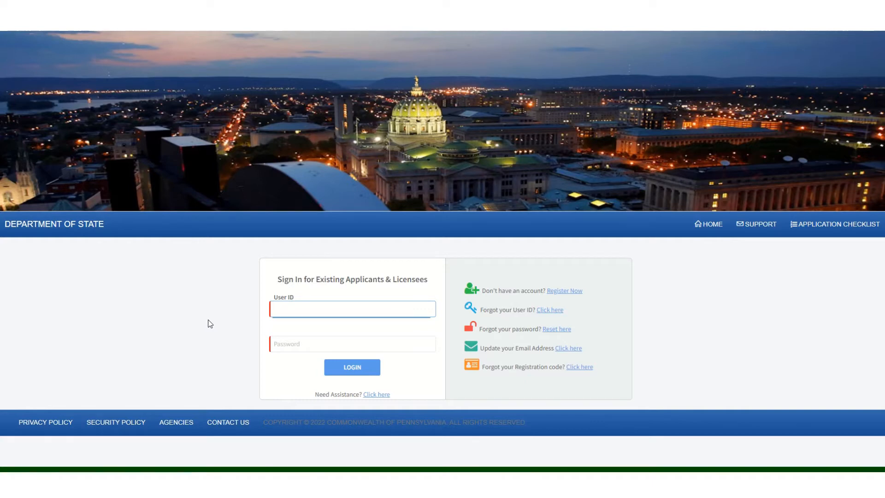
{"action": "left_click", "coordinate": [351, 308]}
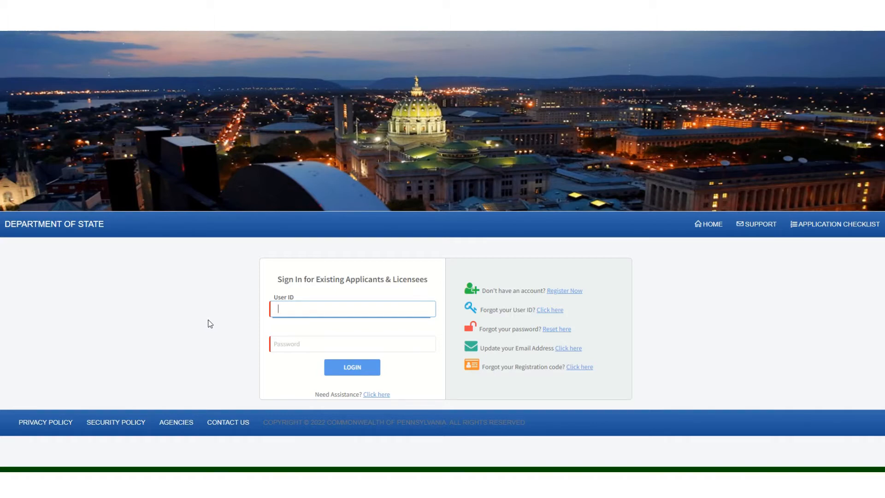
{"action": "mouse_move", "coordinate": [618, 303]}
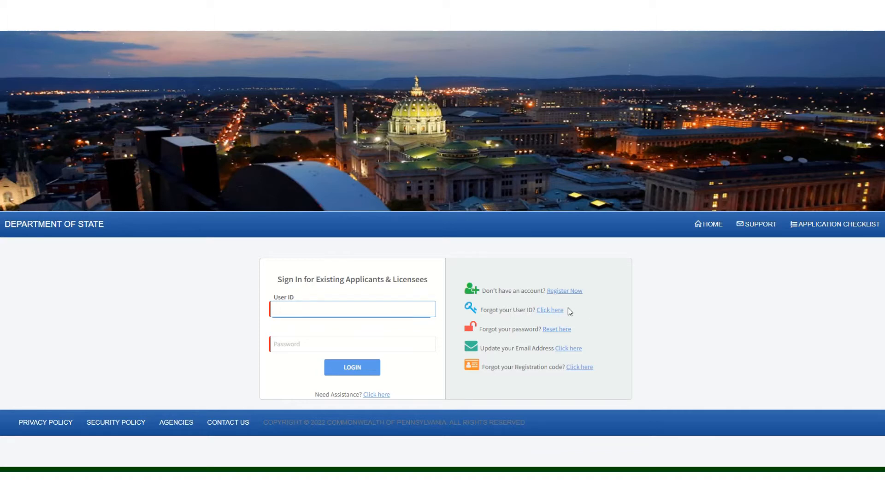
{"action": "mouse_move", "coordinate": [580, 329]}
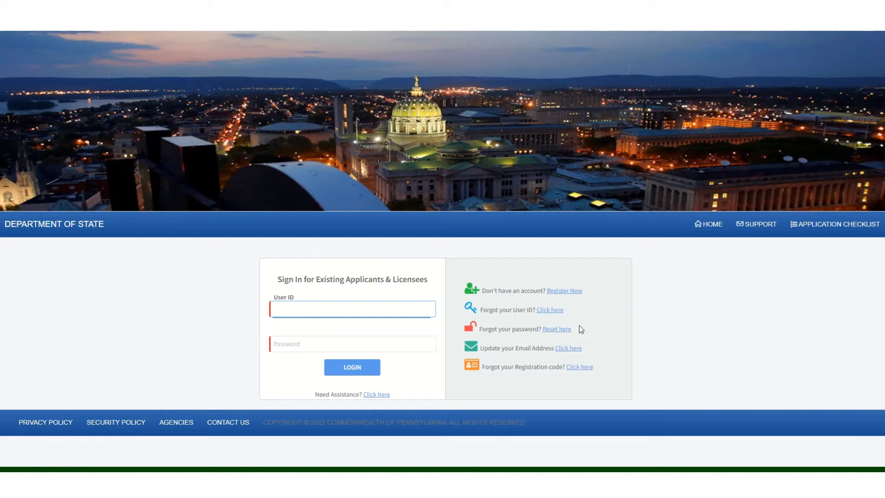
{"action": "mouse_move", "coordinate": [597, 347]}
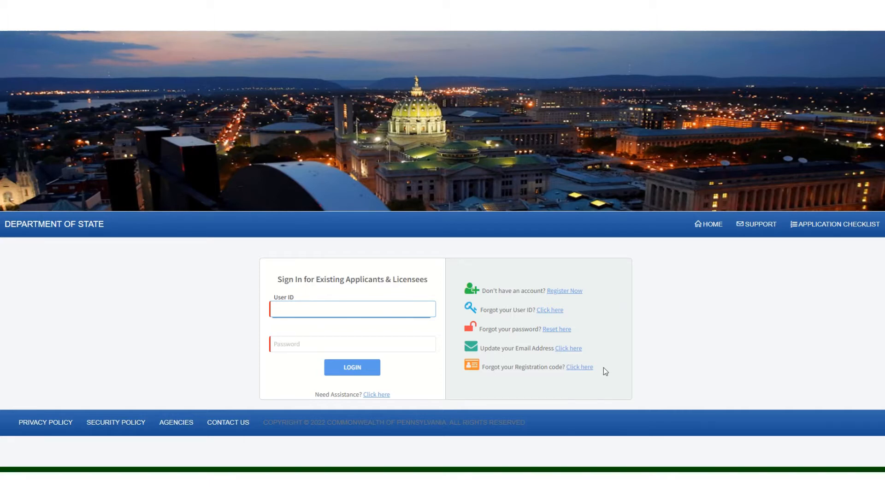
{"action": "left_click", "coordinate": [352, 309]}
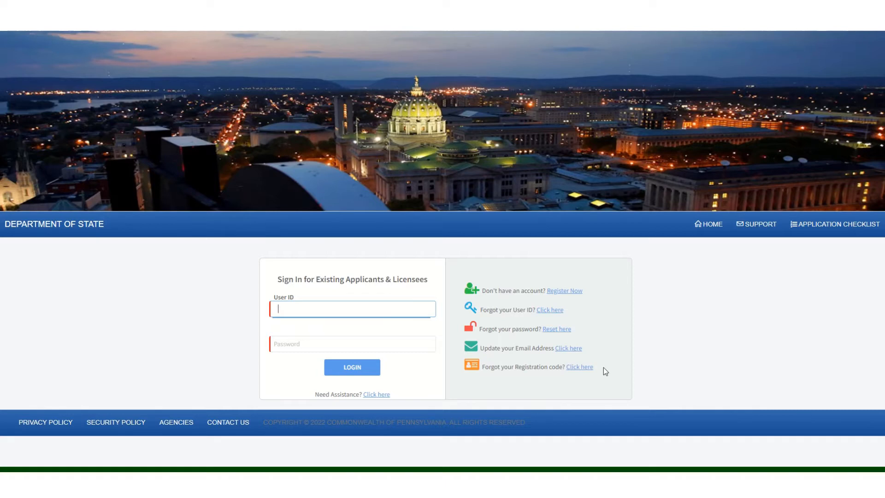
{"action": "mouse_move", "coordinate": [373, 313]}
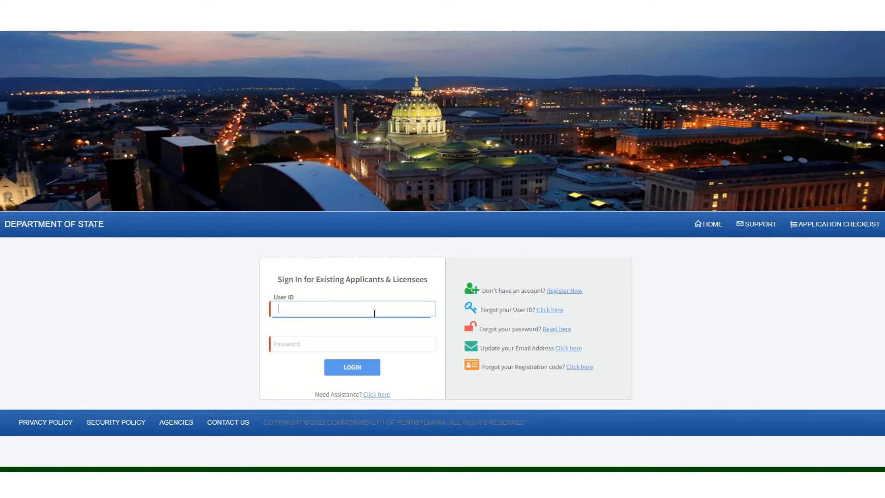
{"action": "type", "text": "RenewalTest003"}
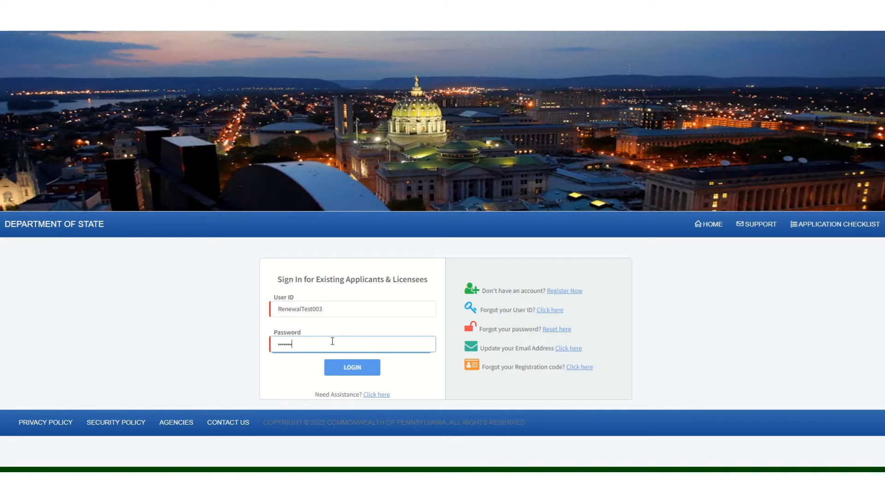
{"action": "type", "text": "••"}
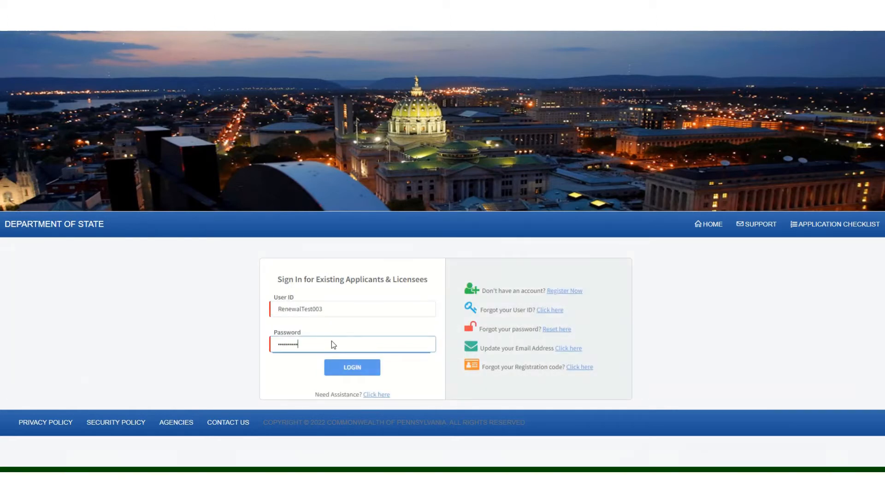
Step: Sign in, view the Current Renewals tile, and start renewing the RB000TEST005 facility broker license
{"action": "left_click", "coordinate": [351, 367]}
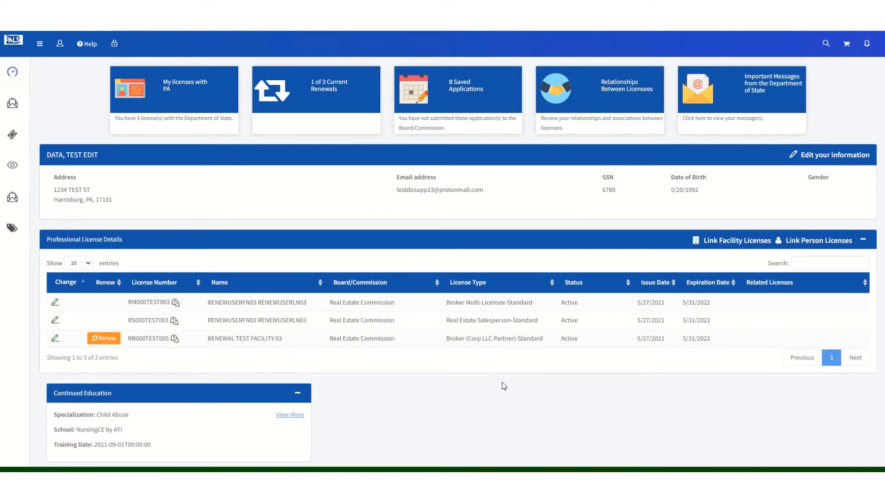
{"action": "mouse_move", "coordinate": [645, 230]}
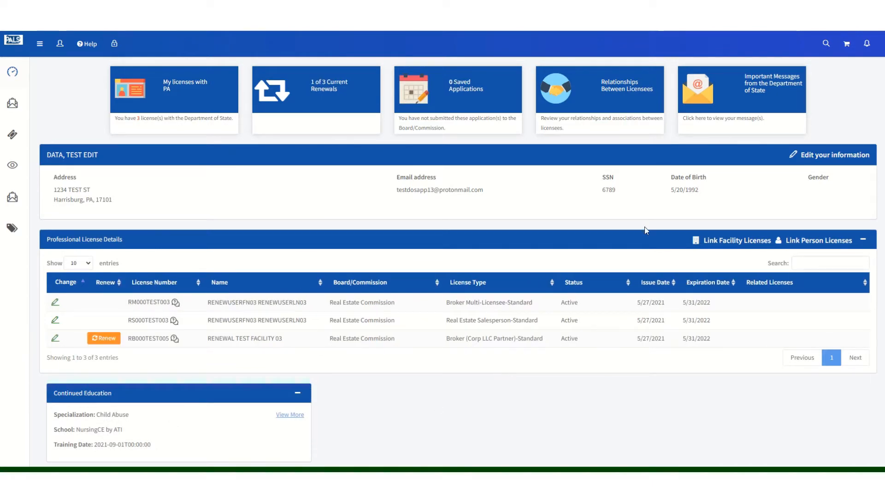
{"action": "mouse_move", "coordinate": [139, 249]}
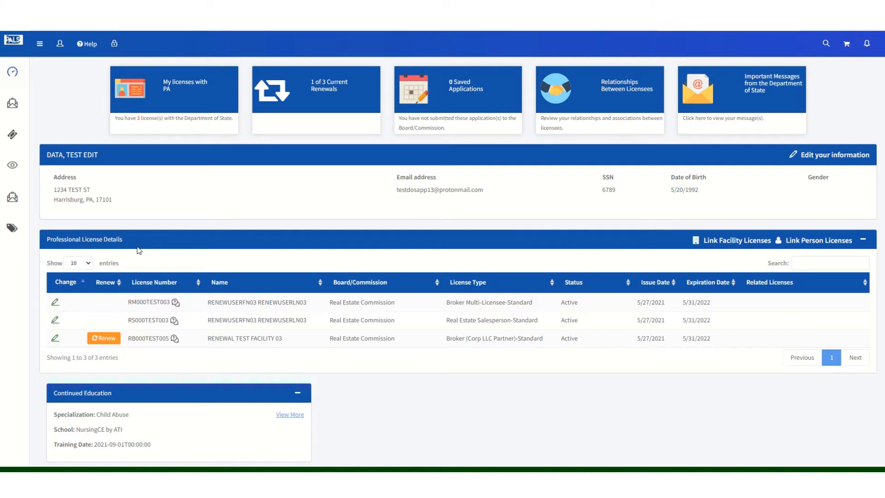
{"action": "mouse_move", "coordinate": [269, 167]}
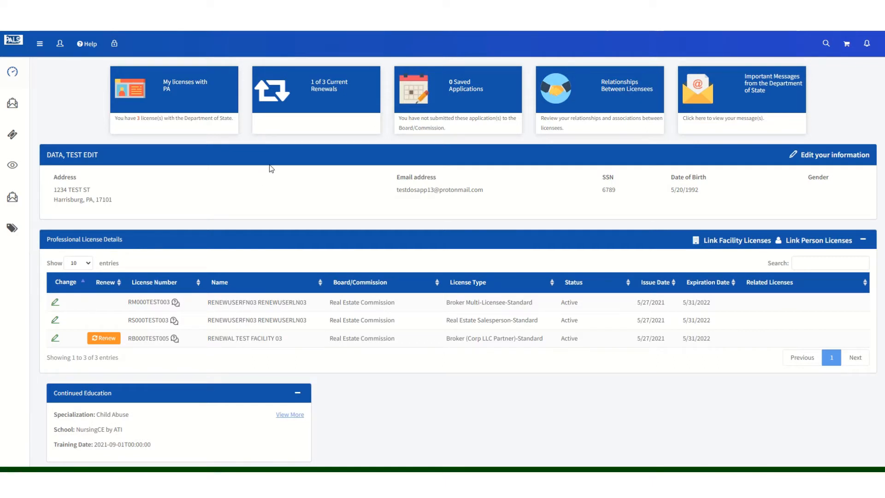
{"action": "mouse_move", "coordinate": [346, 94]}
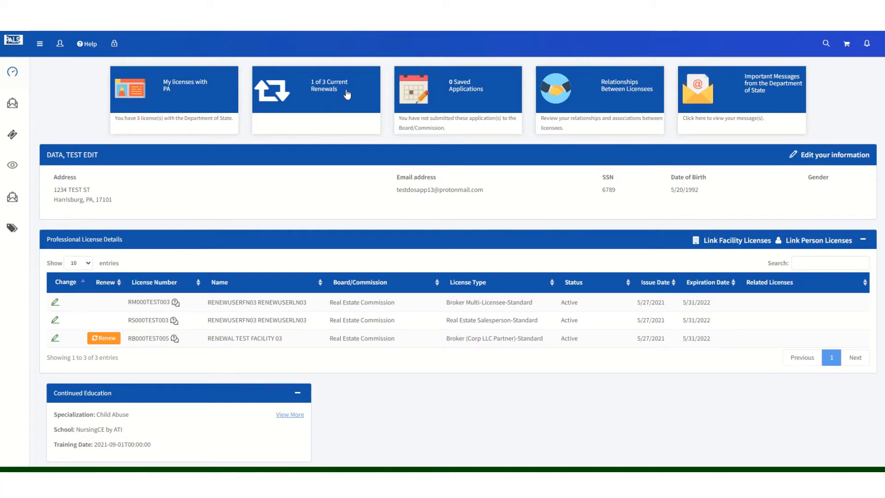
{"action": "left_click", "coordinate": [104, 338]}
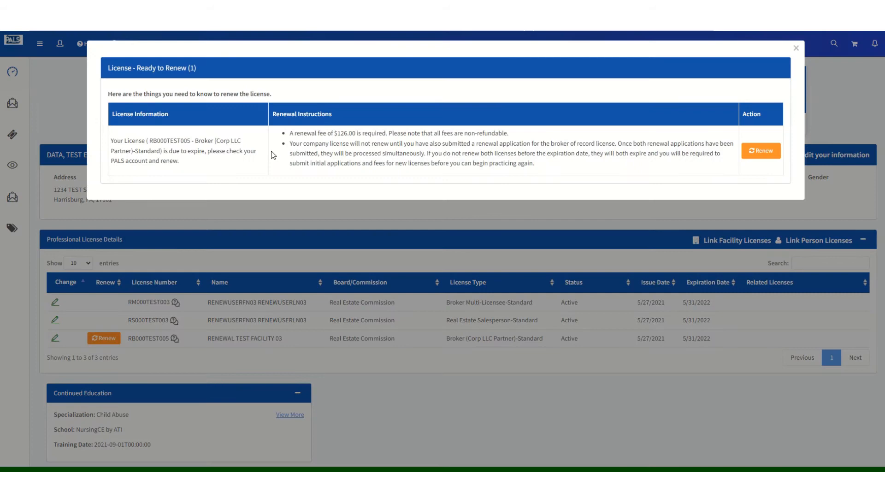
{"action": "mouse_move", "coordinate": [777, 154]}
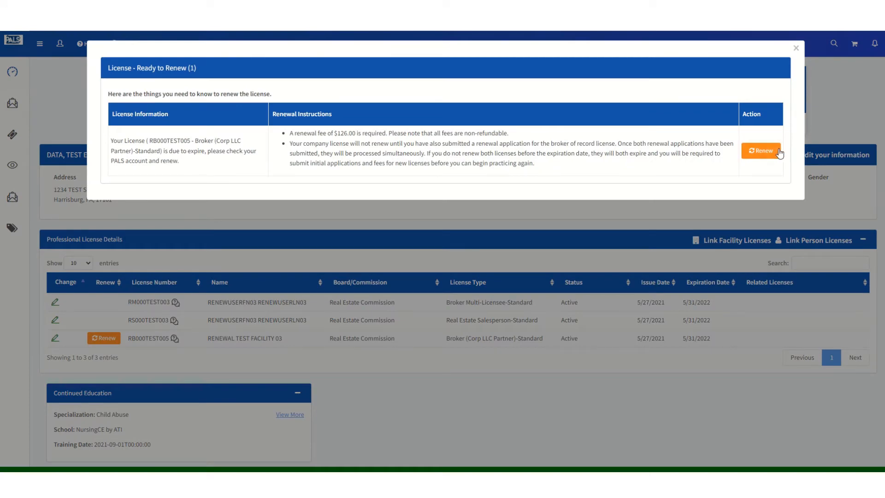
{"action": "left_click", "coordinate": [760, 151]}
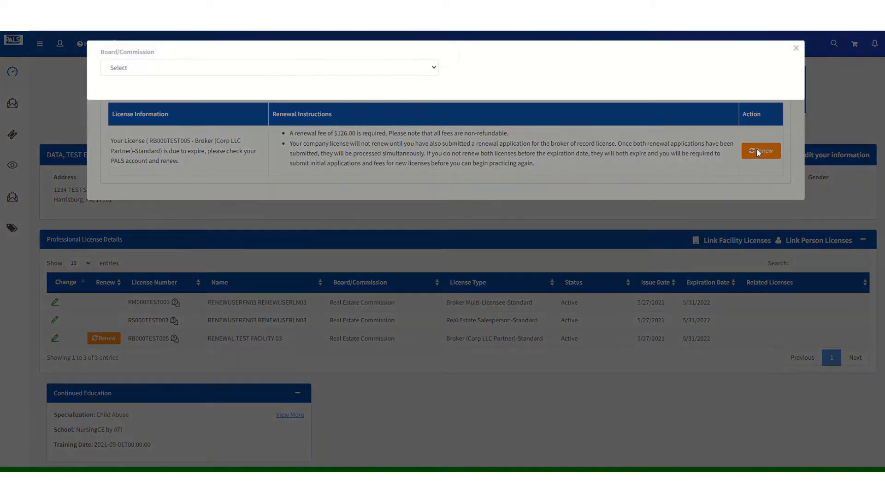
{"action": "left_click", "coordinate": [760, 150]}
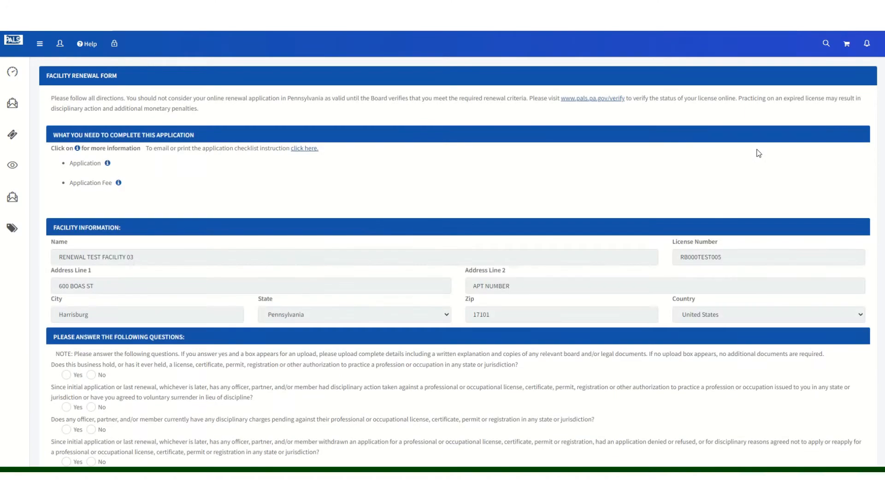
{"action": "scroll", "scroll_direction": "down", "scroll_amount": 3}
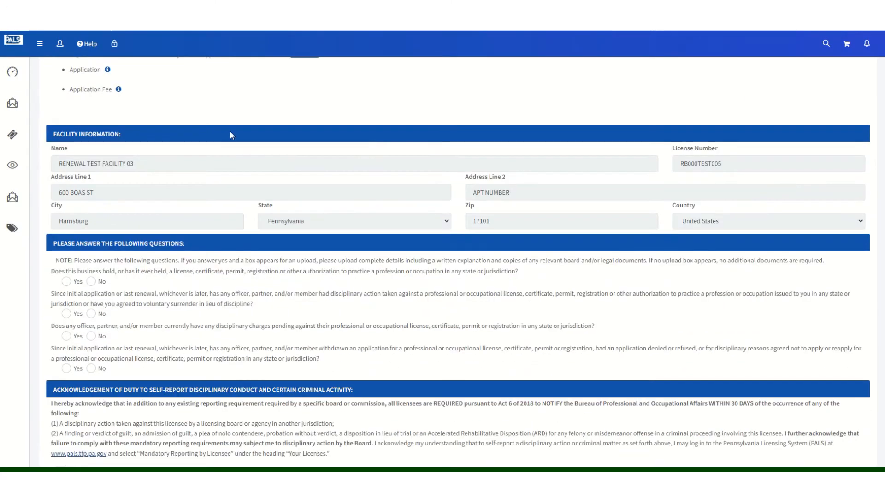
{"action": "mouse_move", "coordinate": [694, 233]}
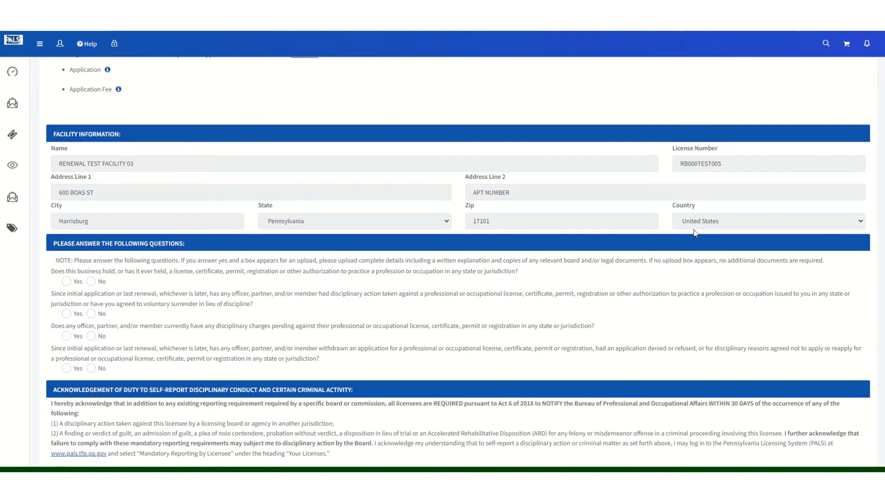
{"action": "mouse_move", "coordinate": [222, 144]}
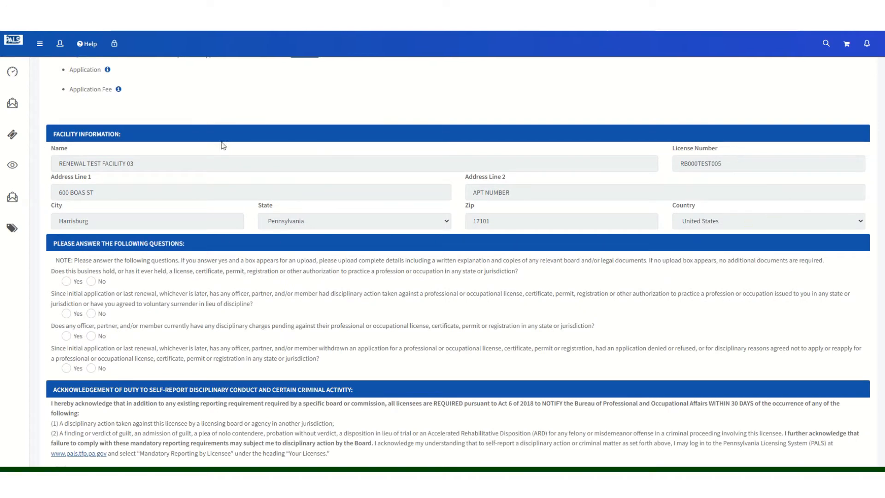
{"action": "mouse_move", "coordinate": [220, 186]}
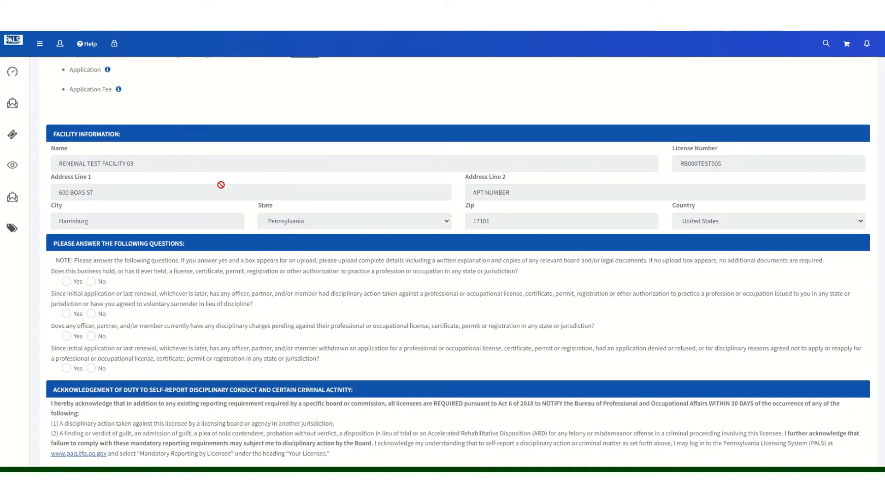
{"action": "mouse_move", "coordinate": [12, 73]}
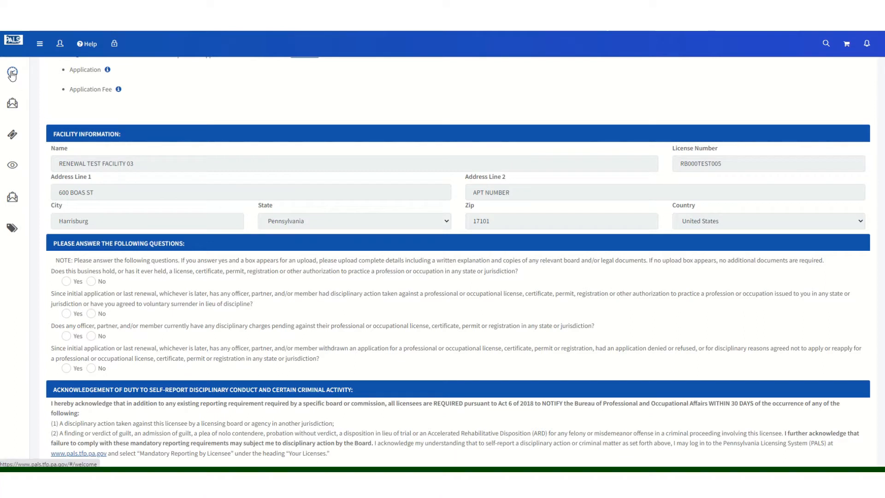
{"action": "mouse_move", "coordinate": [12, 74]}
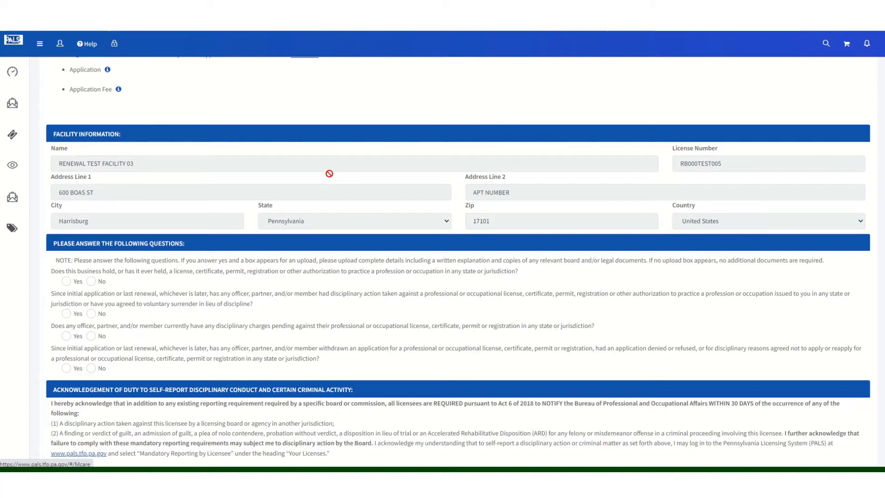
Step: Answer No to the prior license, disciplinary action and withdrawn application questions, reverting a Yes on the last
{"action": "scroll", "scroll_direction": "down", "scroll_amount": 3}
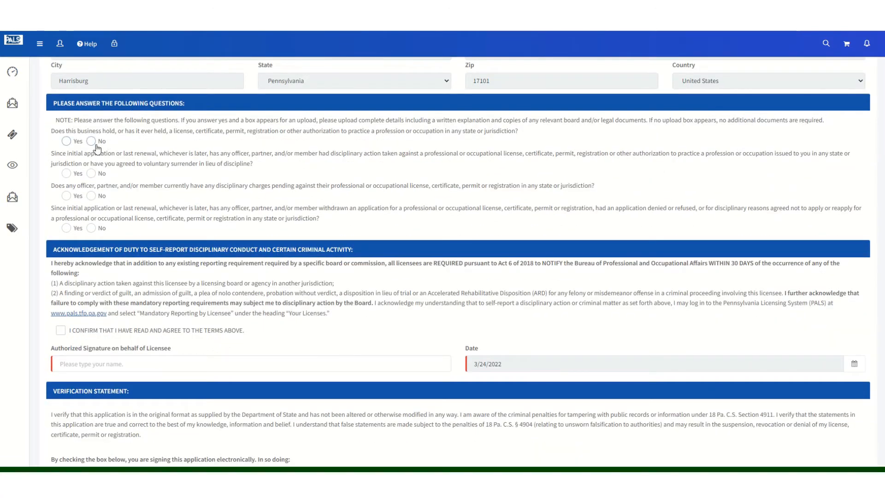
{"action": "left_click", "coordinate": [91, 141]}
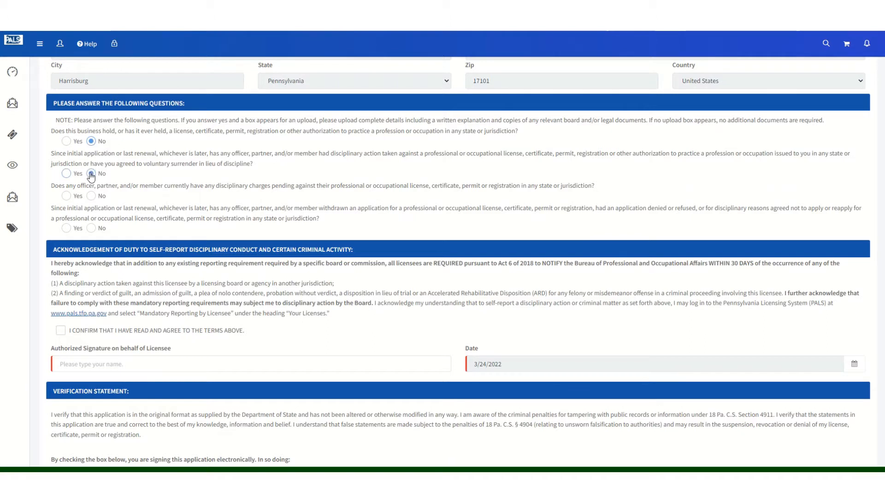
{"action": "left_click", "coordinate": [92, 195]}
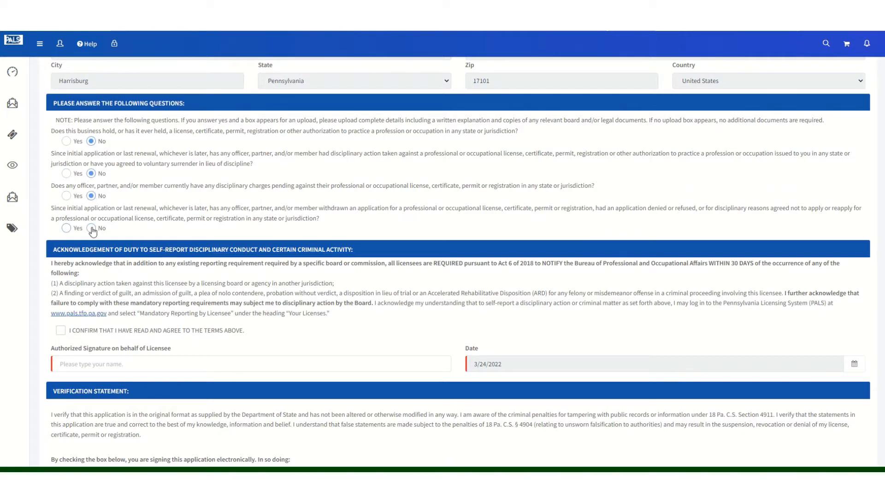
{"action": "left_click", "coordinate": [12, 228]}
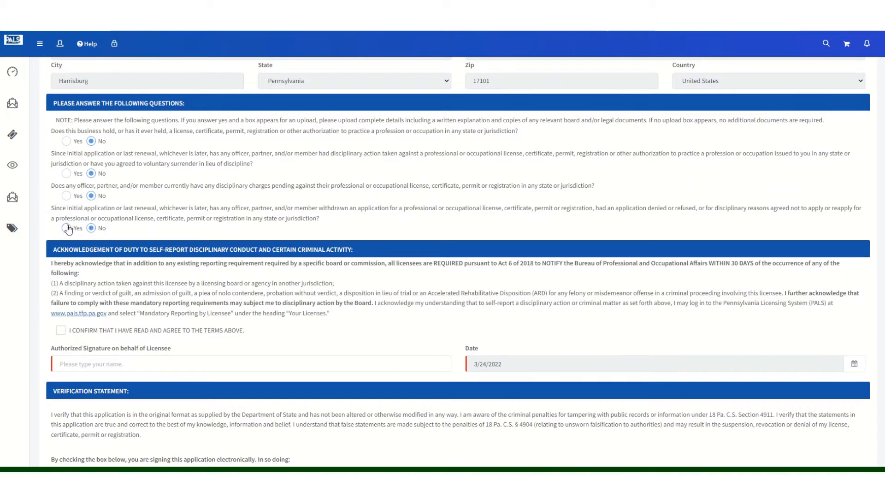
{"action": "left_click", "coordinate": [67, 227]}
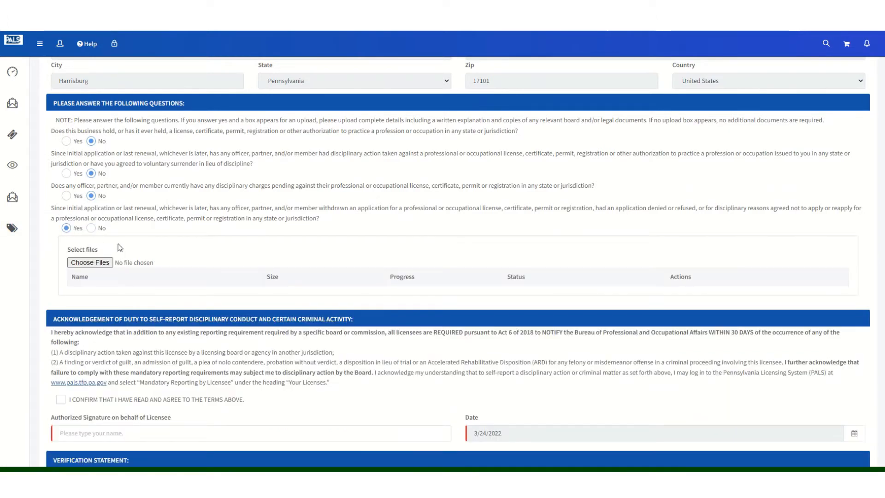
{"action": "mouse_move", "coordinate": [89, 263]}
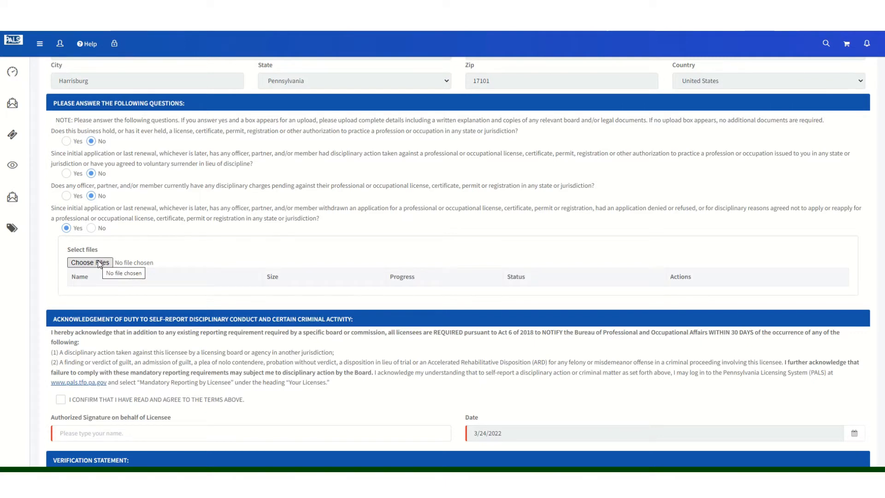
{"action": "left_click", "coordinate": [91, 228]}
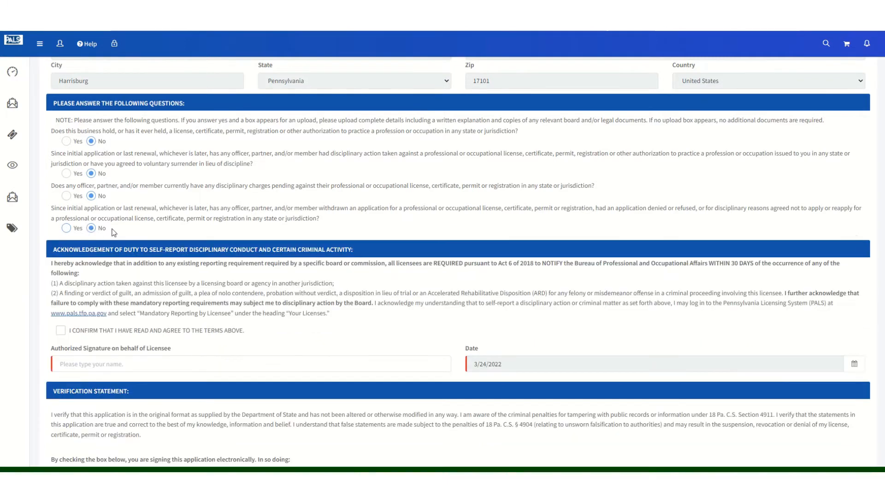
Step: Confirm the self-reporting acknowledgement and sign it with the suggested name
{"action": "scroll", "scroll_direction": "down", "scroll_amount": 3}
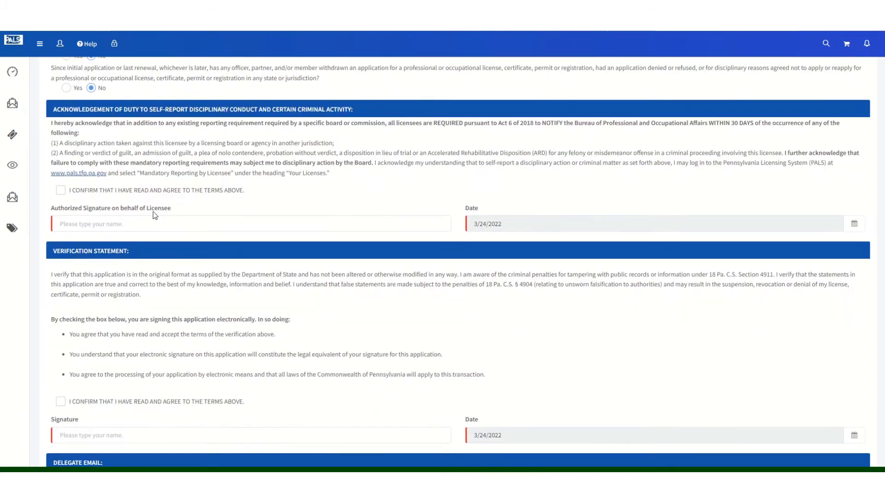
{"action": "left_click", "coordinate": [61, 190]}
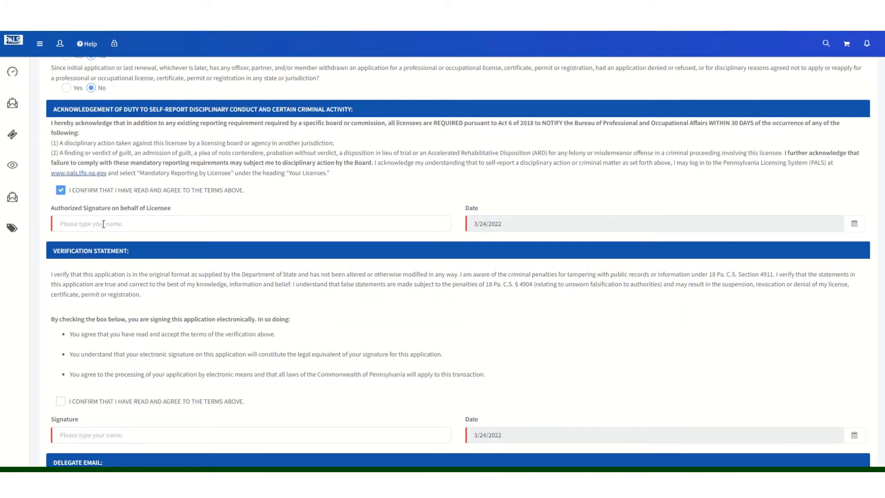
{"action": "type", "text": "KA"}
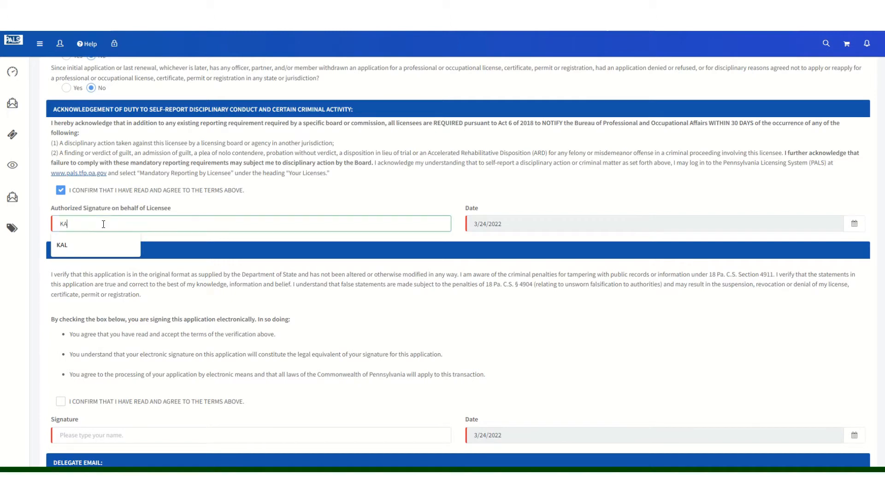
{"action": "left_click", "coordinate": [61, 246]}
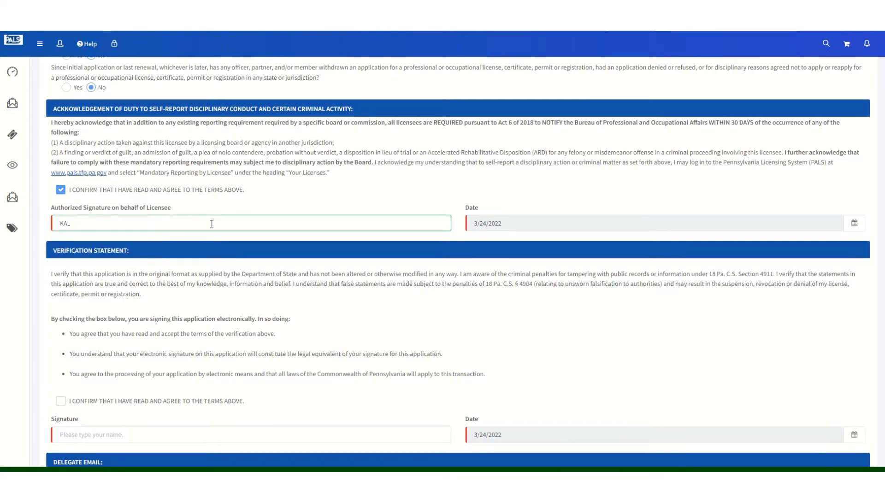
Step: Confirm the verification statement, sign it 'KAL', and continue to the application review
{"action": "scroll", "scroll_direction": "down", "scroll_amount": 3}
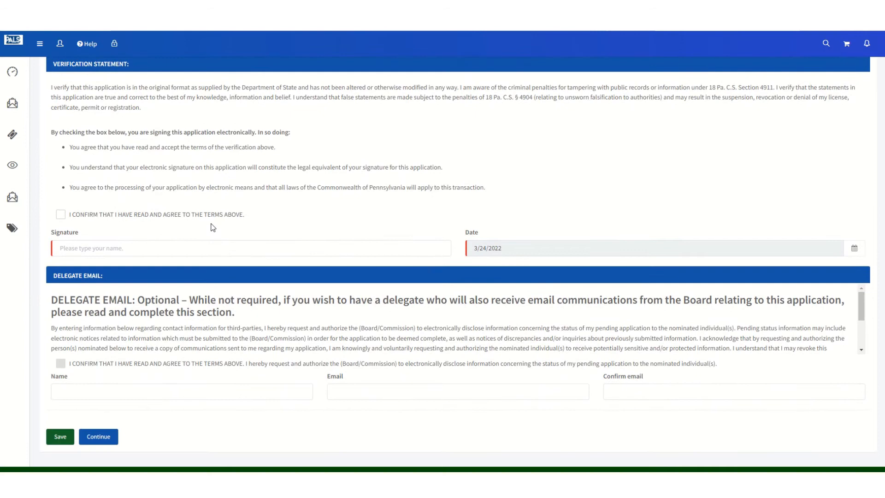
{"action": "left_click", "coordinate": [61, 214]}
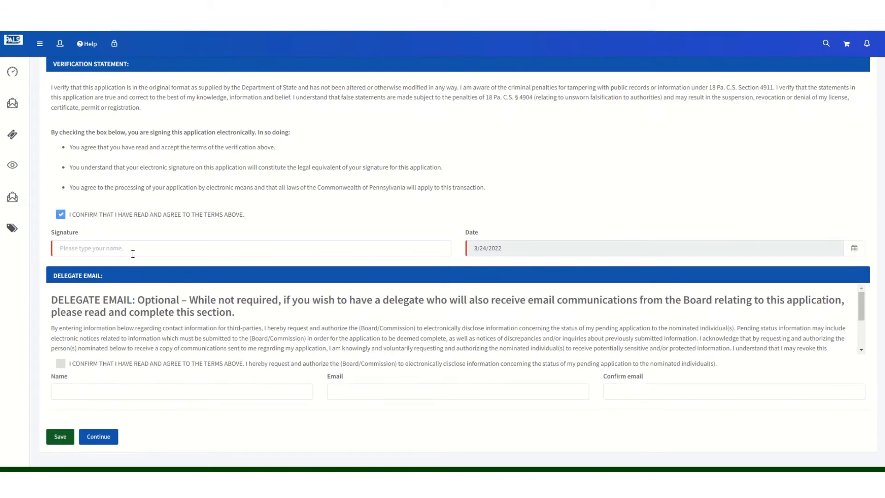
{"action": "type", "text": "KAL"}
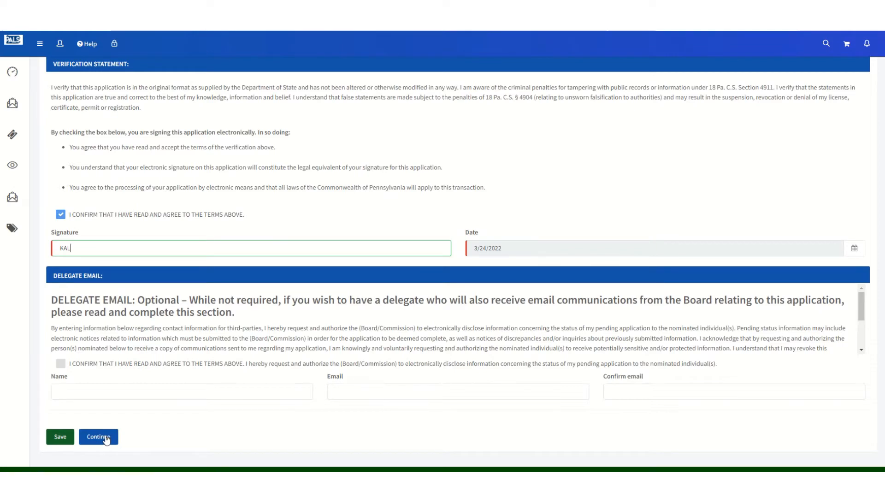
{"action": "left_click", "coordinate": [98, 436]}
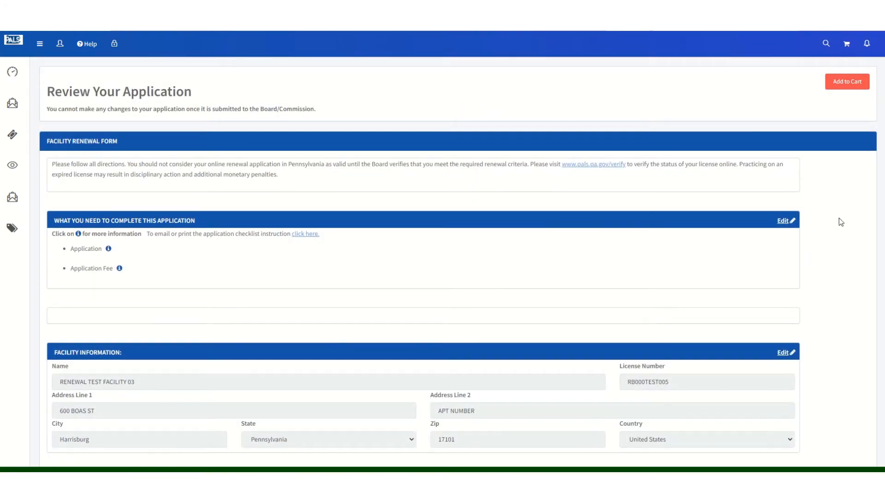
Step: Look over the signed renewal form and continue to the Review Your Application page
{"action": "scroll", "scroll_direction": "down", "scroll_amount": 3}
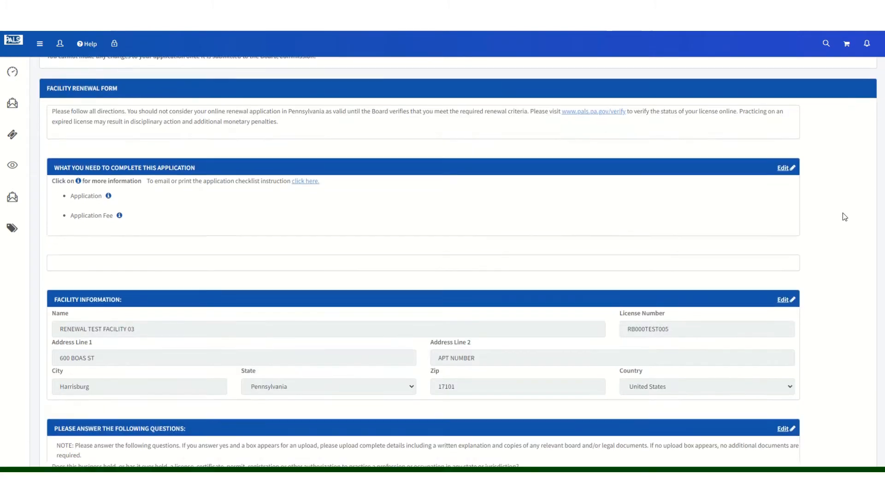
{"action": "scroll", "scroll_direction": "down", "scroll_amount": 3}
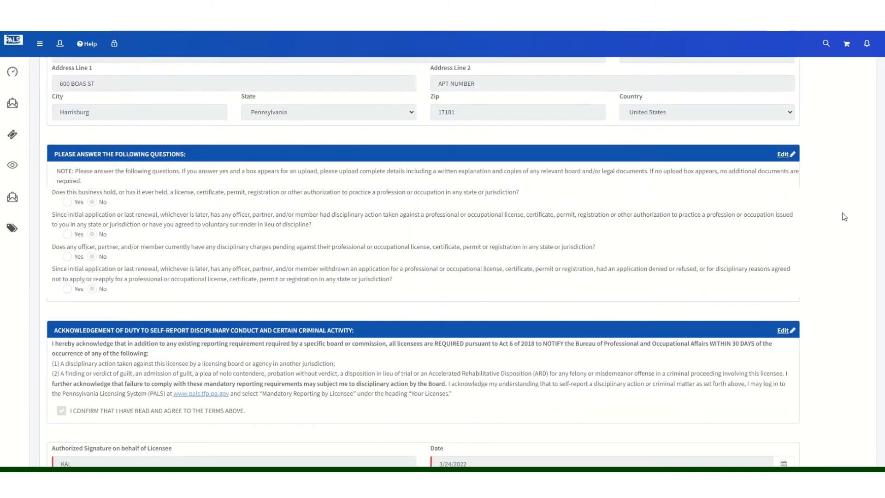
{"action": "scroll", "scroll_direction": "down", "scroll_amount": 3}
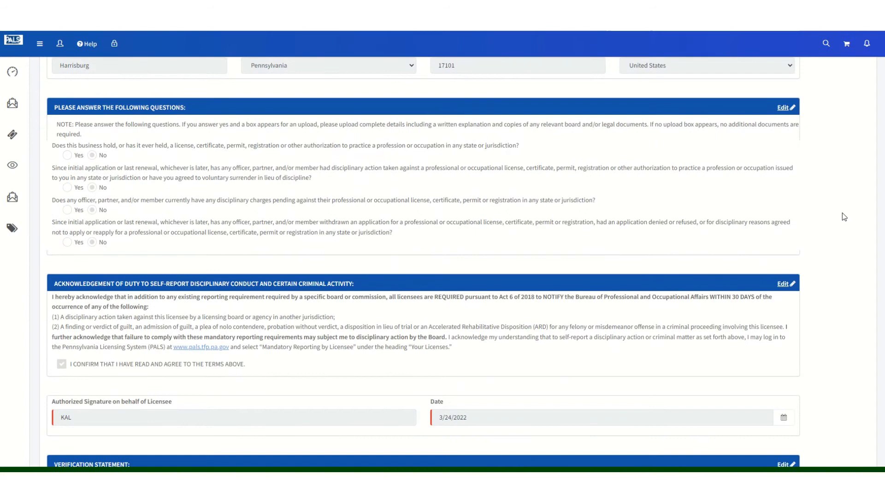
{"action": "mouse_move", "coordinate": [763, 93]}
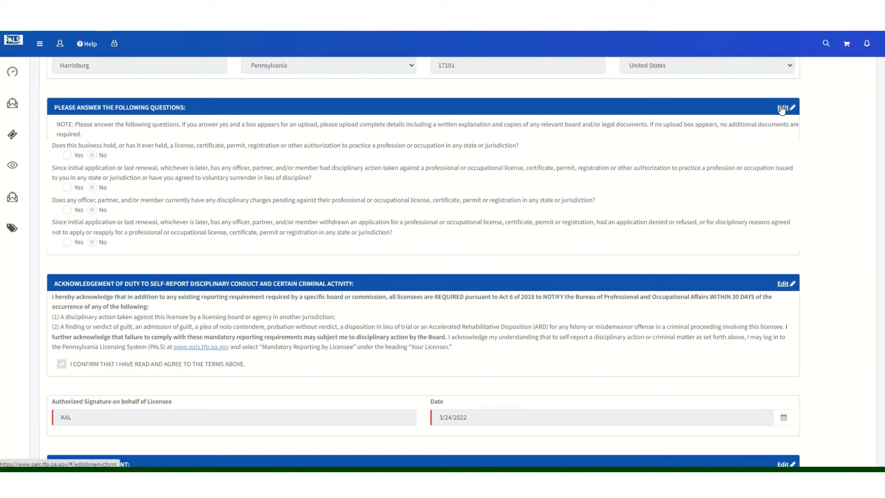
{"action": "scroll", "scroll_direction": "up", "scroll_amount": 3}
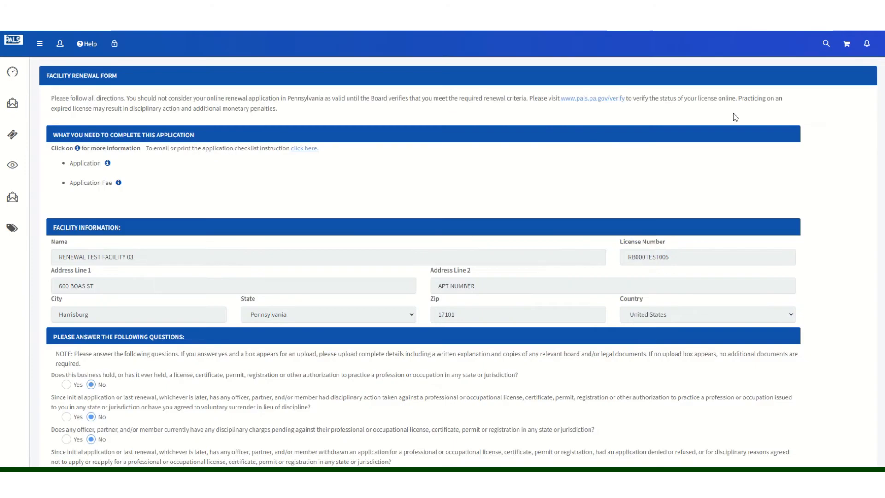
{"action": "scroll", "scroll_direction": "down", "scroll_amount": 3}
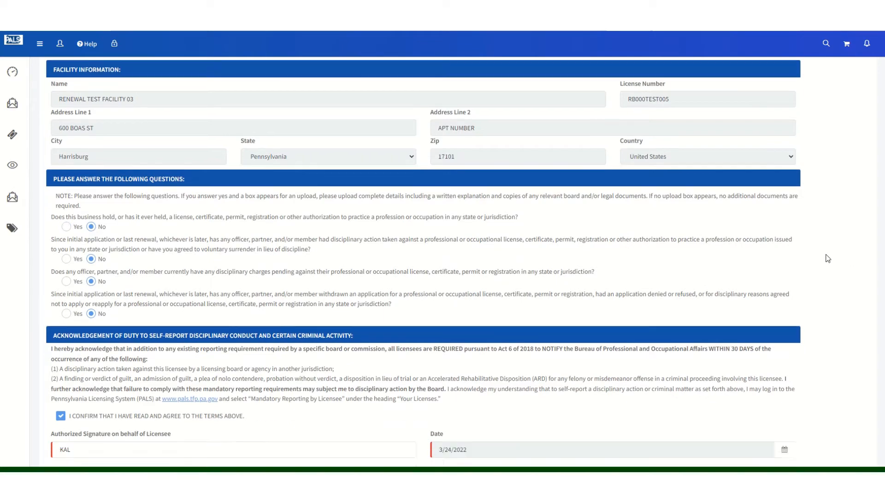
{"action": "scroll", "scroll_direction": "down", "scroll_amount": 3}
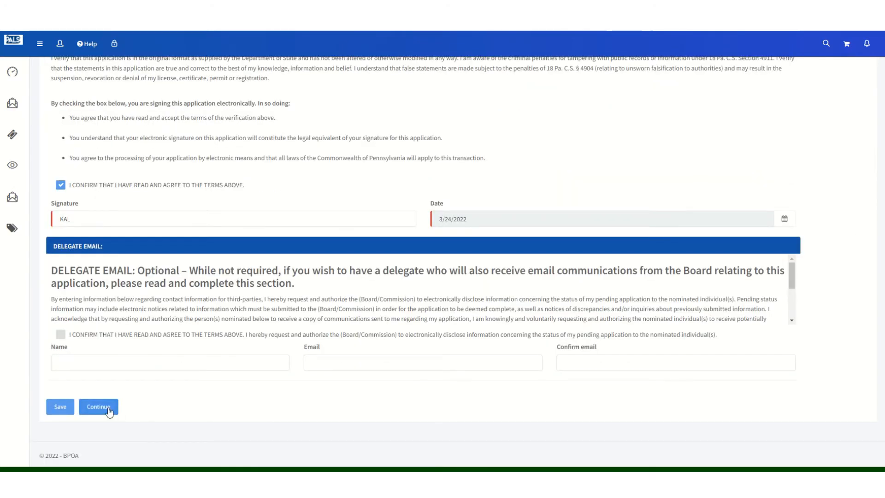
{"action": "left_click", "coordinate": [98, 406]}
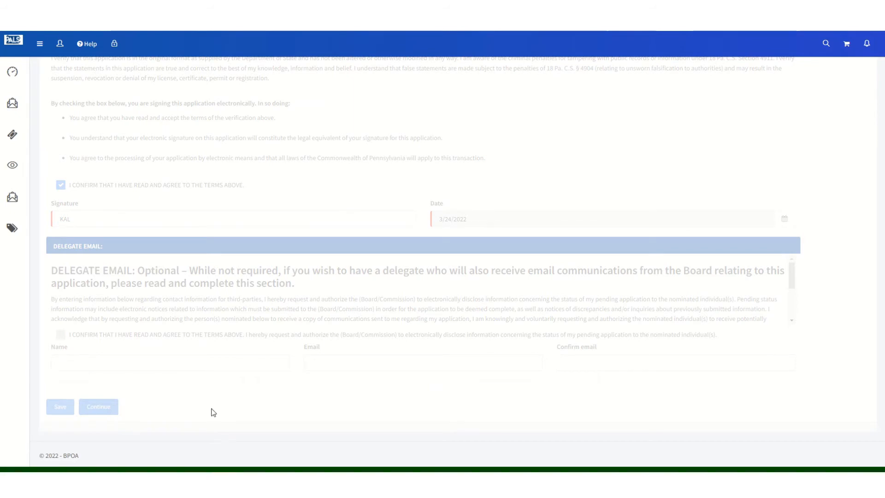
{"action": "left_click", "coordinate": [99, 406]}
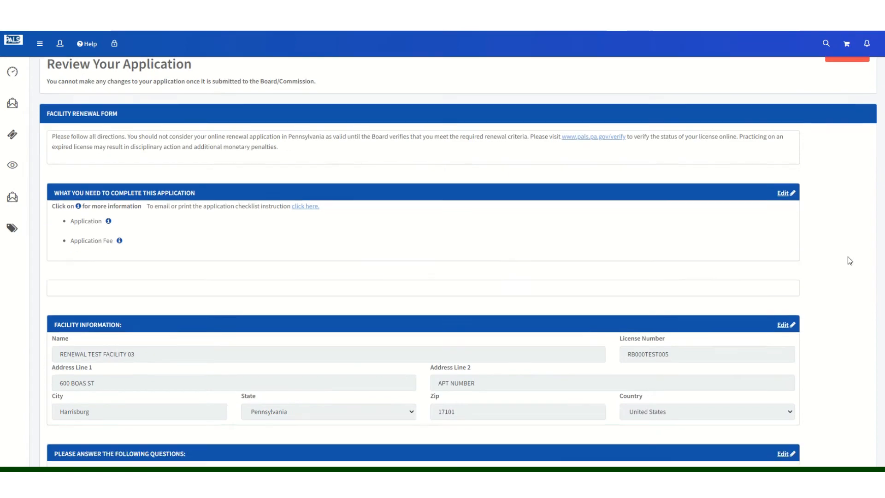
Step: Add the reviewed facility renewal form to the checkout cart at $126.00
{"action": "scroll", "scroll_direction": "down", "scroll_amount": 3}
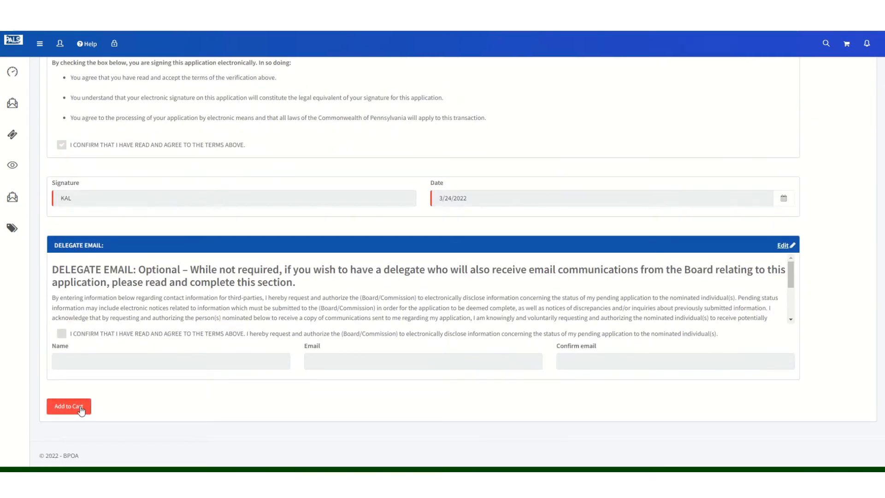
{"action": "left_click", "coordinate": [68, 407]}
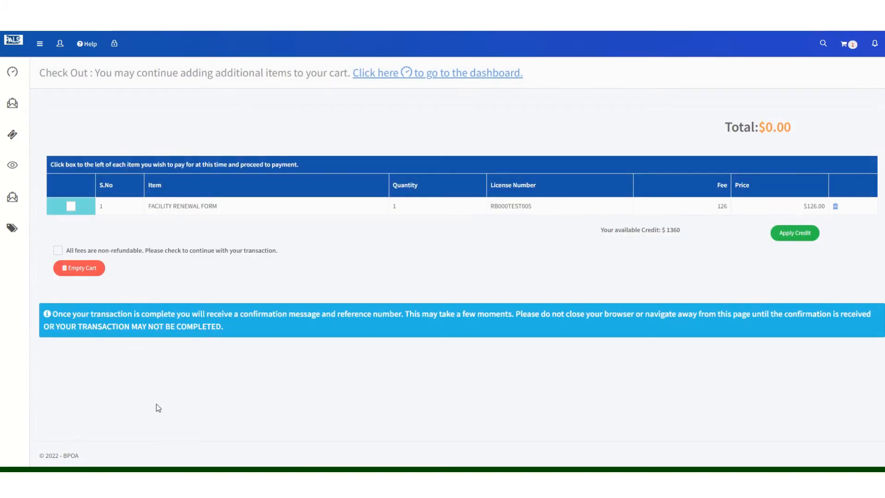
{"action": "mouse_move", "coordinate": [381, 254]}
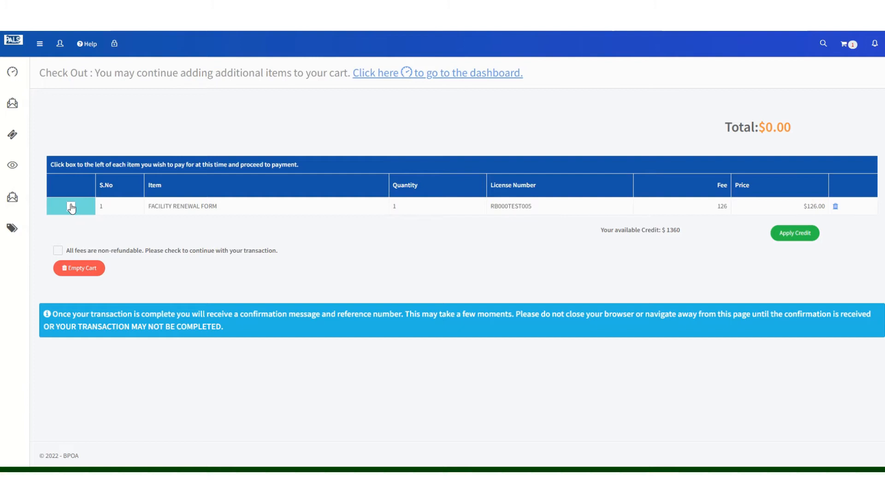
Step: Select the $126.00 renewal item, acknowledge the non-refundable fees notice, and proceed to payment
{"action": "left_click", "coordinate": [71, 206]}
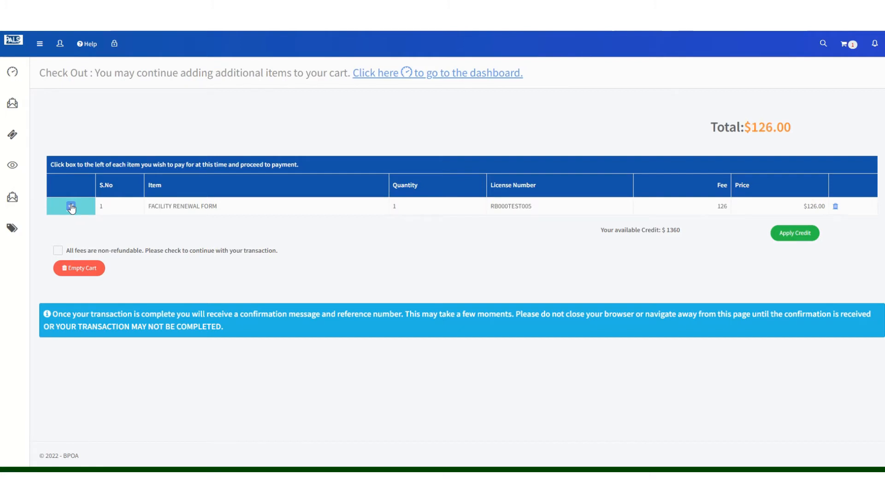
{"action": "left_click", "coordinate": [71, 206]}
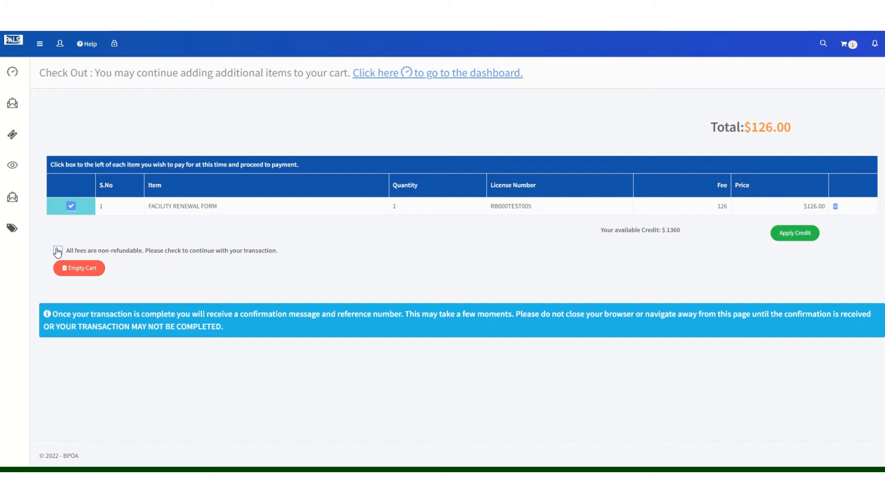
{"action": "left_click", "coordinate": [57, 251]}
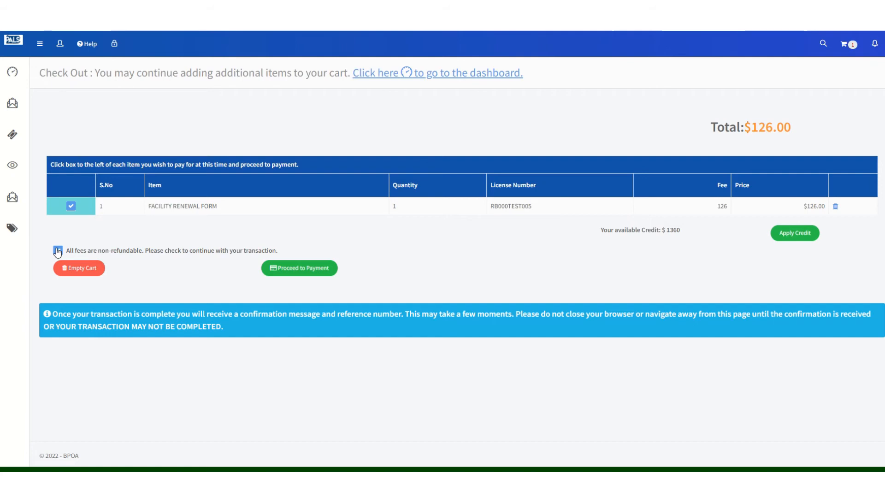
{"action": "left_click", "coordinate": [57, 251]}
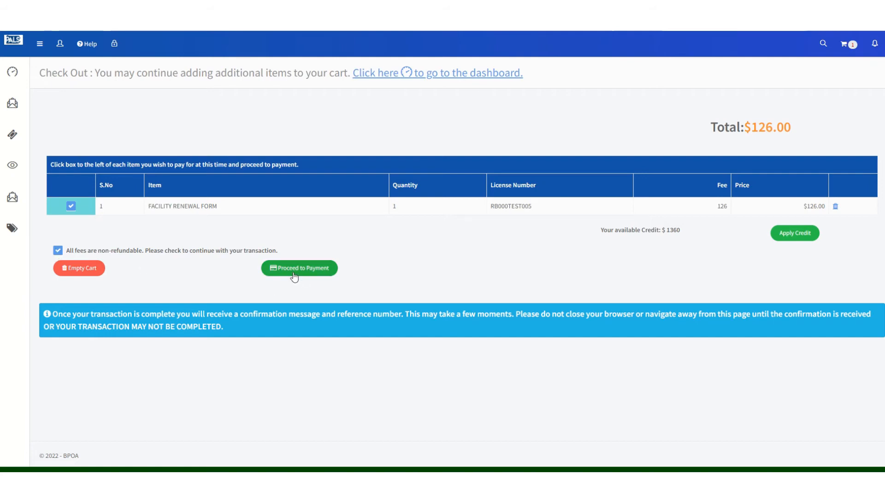
{"action": "left_click", "coordinate": [299, 268]}
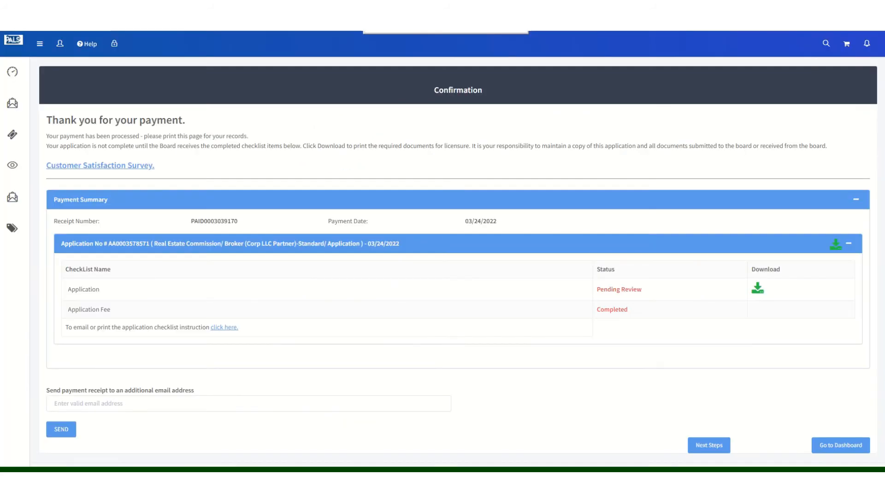
{"action": "mouse_move", "coordinate": [576, 144]}
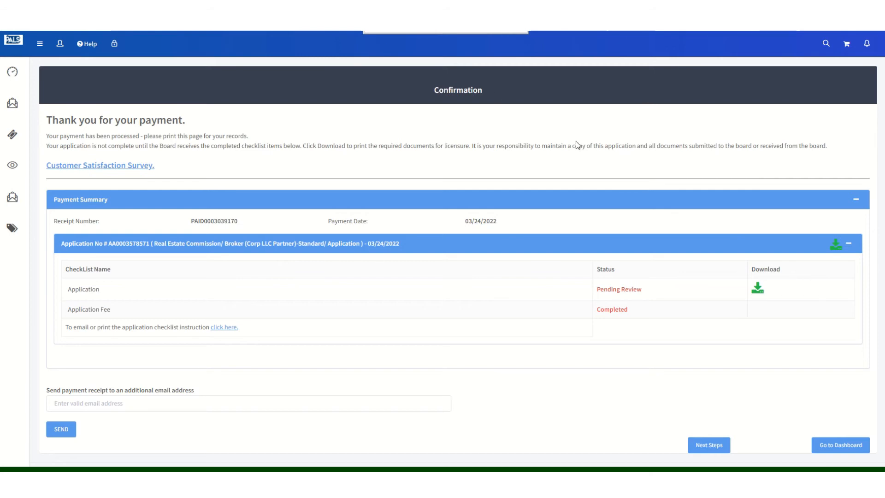
{"action": "mouse_move", "coordinate": [578, 113]}
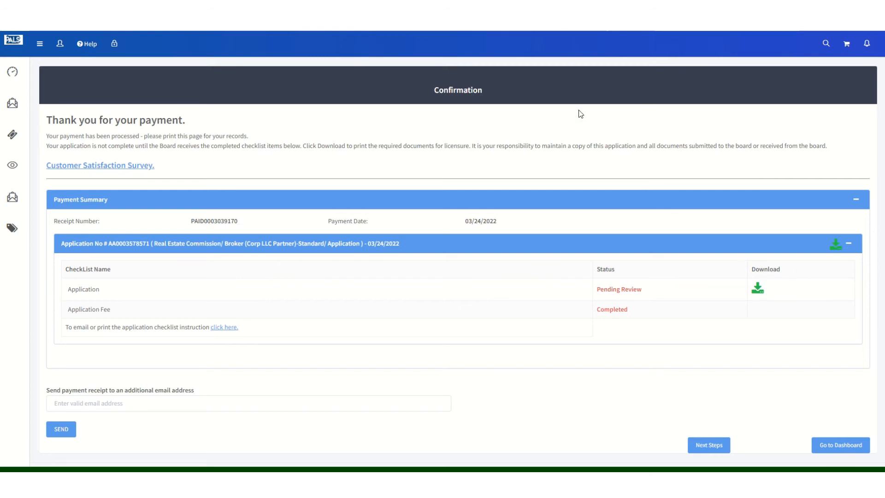
{"action": "mouse_move", "coordinate": [778, 312]}
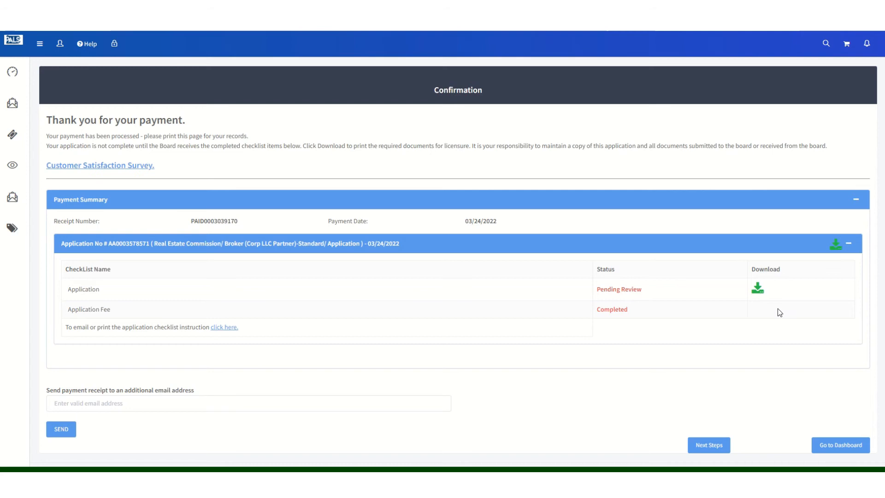
{"action": "mouse_move", "coordinate": [758, 289]}
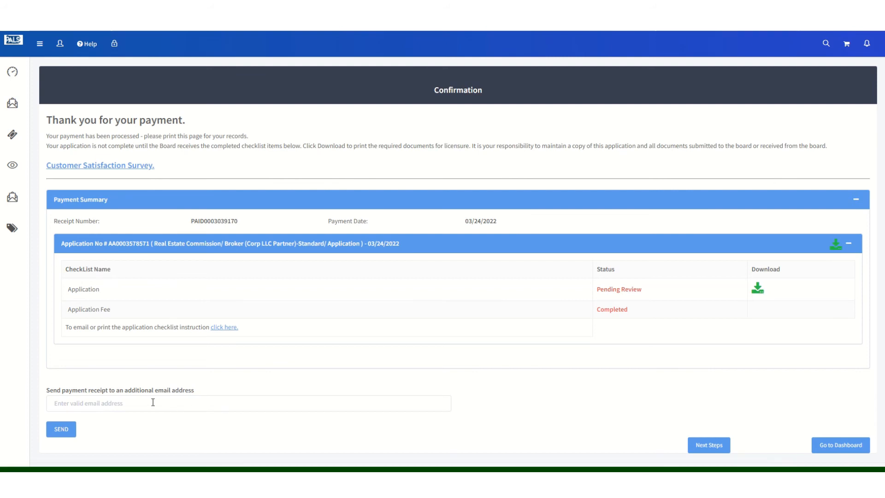
{"action": "mouse_move", "coordinate": [596, 411]}
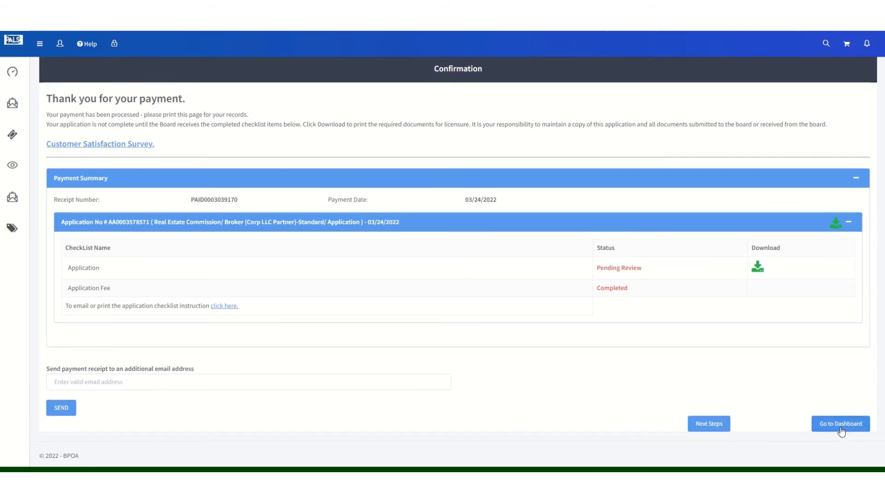
Step: Return from the payment confirmation with receipt to the account dashboard
{"action": "left_click", "coordinate": [840, 423]}
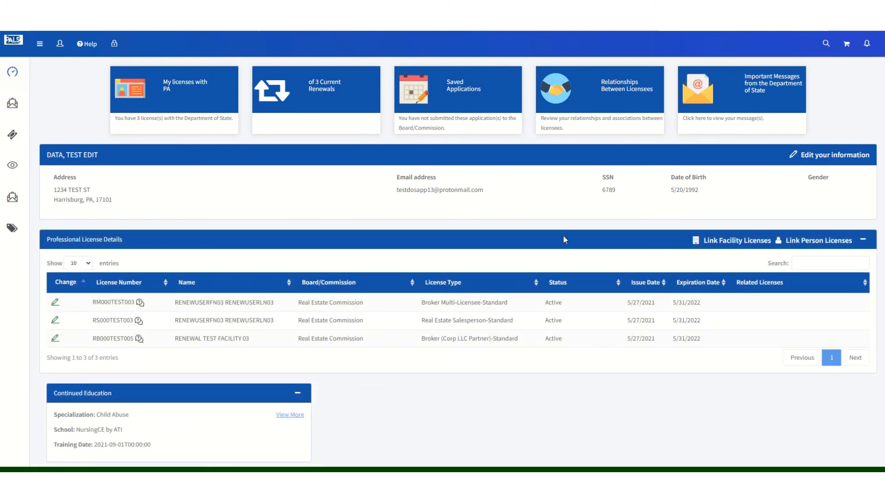
Step: Scroll to the Activities table and check the FACILITY RENEWAL FORM shows status Submitted
{"action": "scroll", "scroll_direction": "down", "scroll_amount": 3}
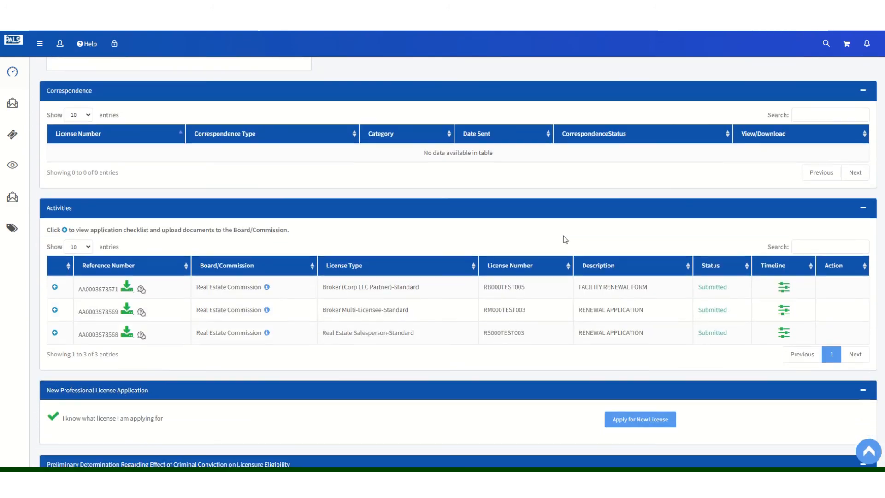
{"action": "scroll", "scroll_direction": "down", "scroll_amount": 3}
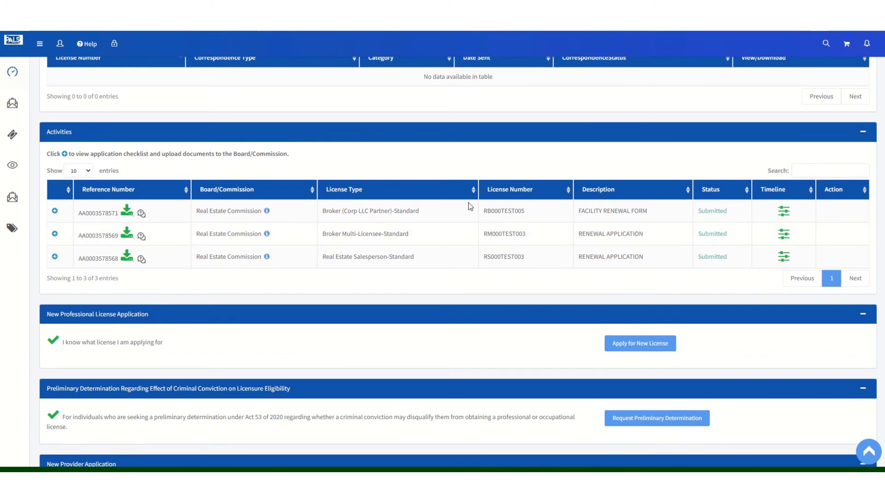
{"action": "double_click", "coordinate": [612, 210]}
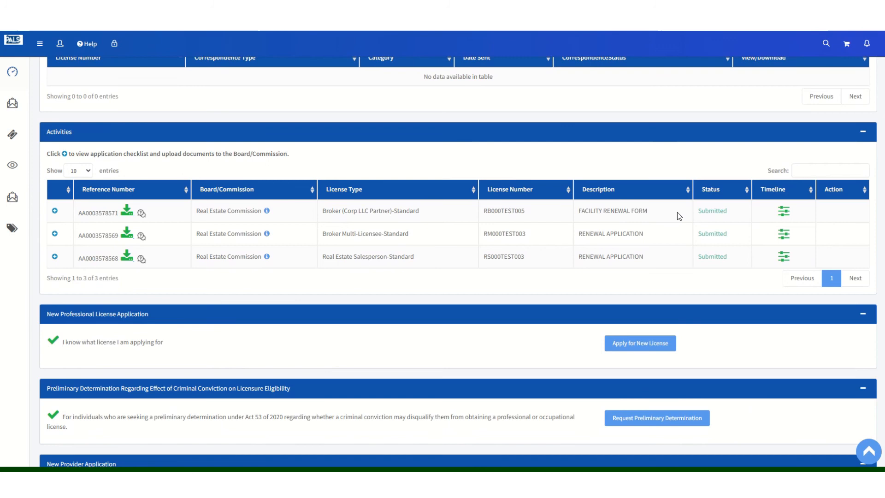
{"action": "double_click", "coordinate": [713, 210]}
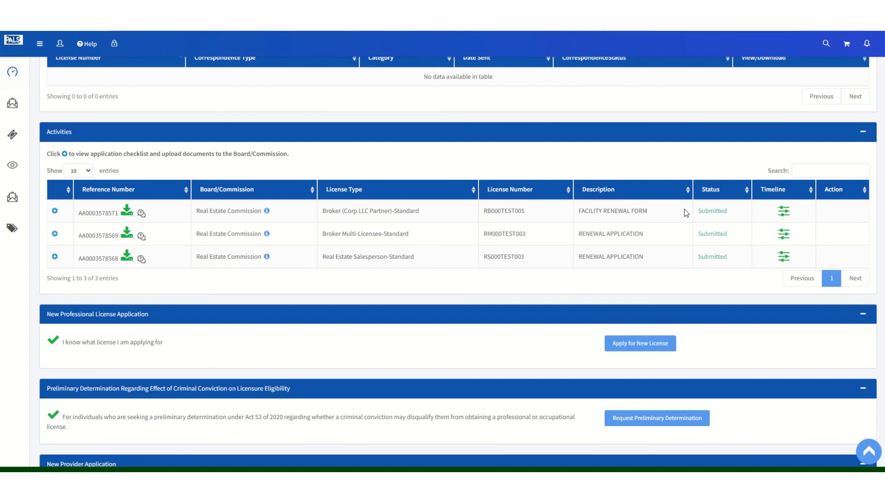
{"action": "mouse_move", "coordinate": [733, 213]}
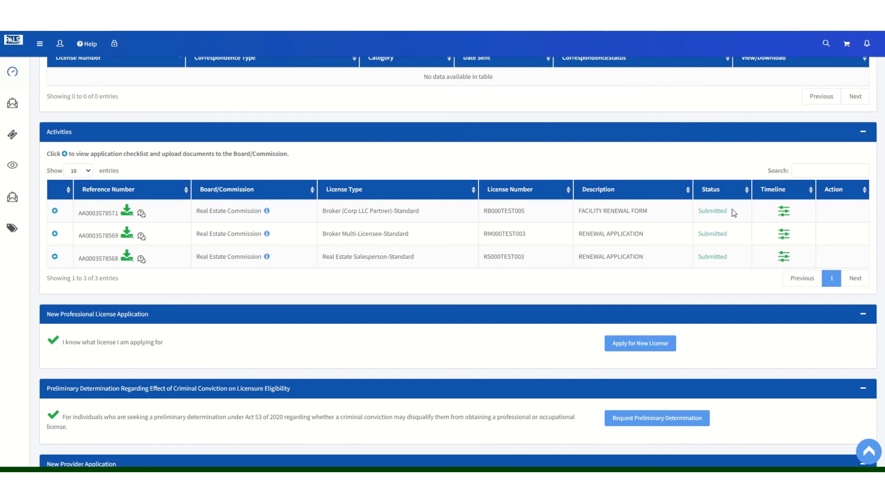